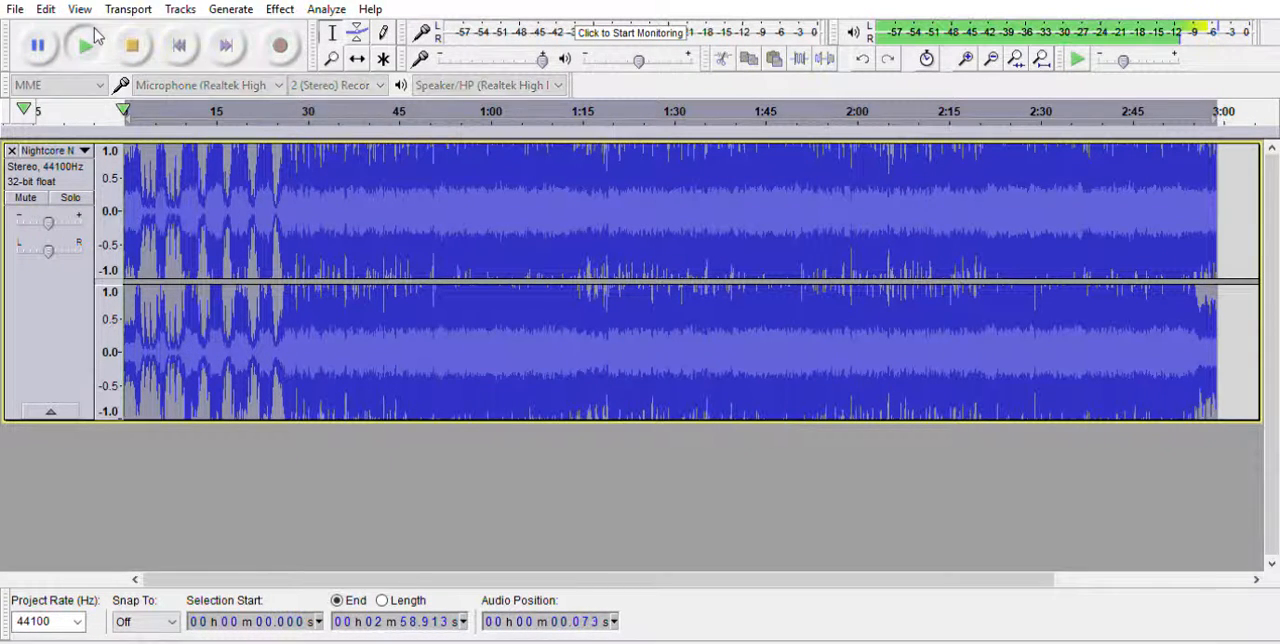
Start playback of the stereo Nightcore track from the start using the green Play button.
left_click(84, 44)
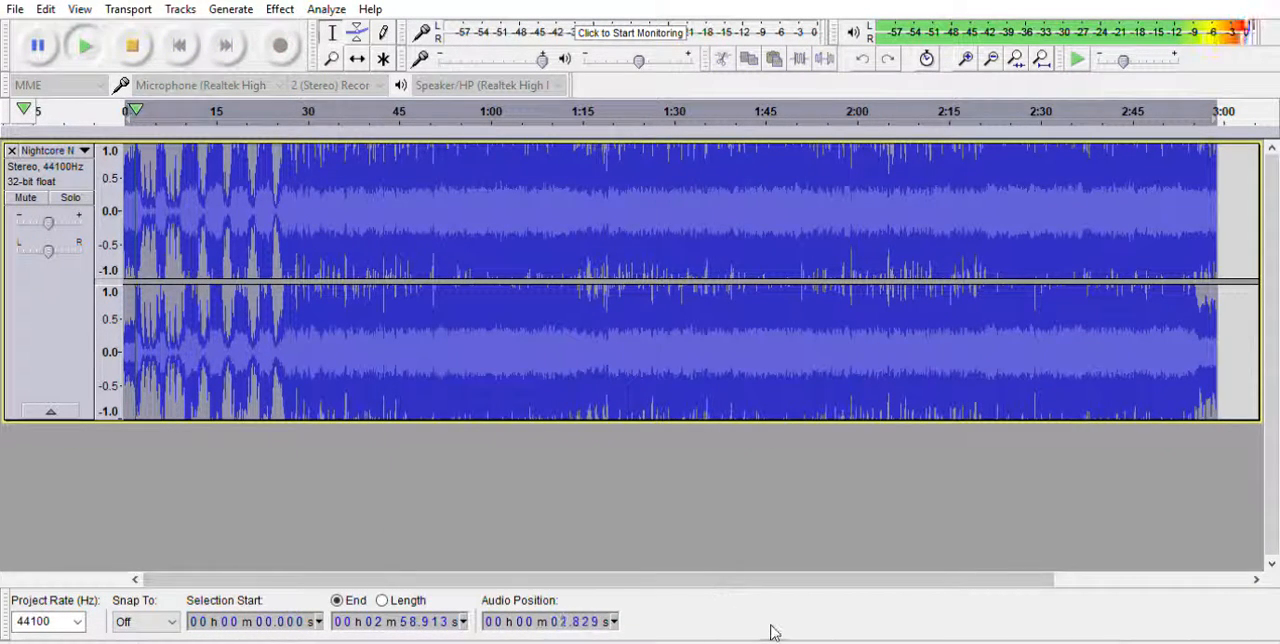